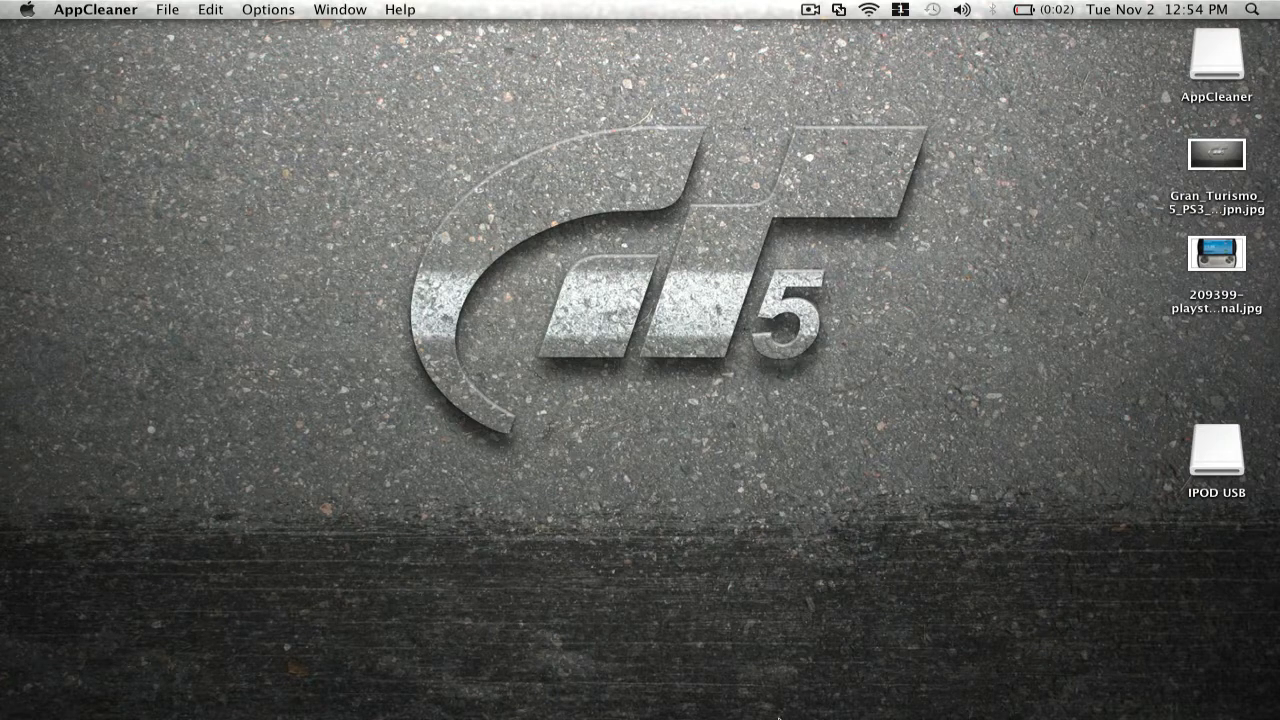
Step: Launch AppCleaner and position its 100-application window nearer the screen centre
click(890, 684)
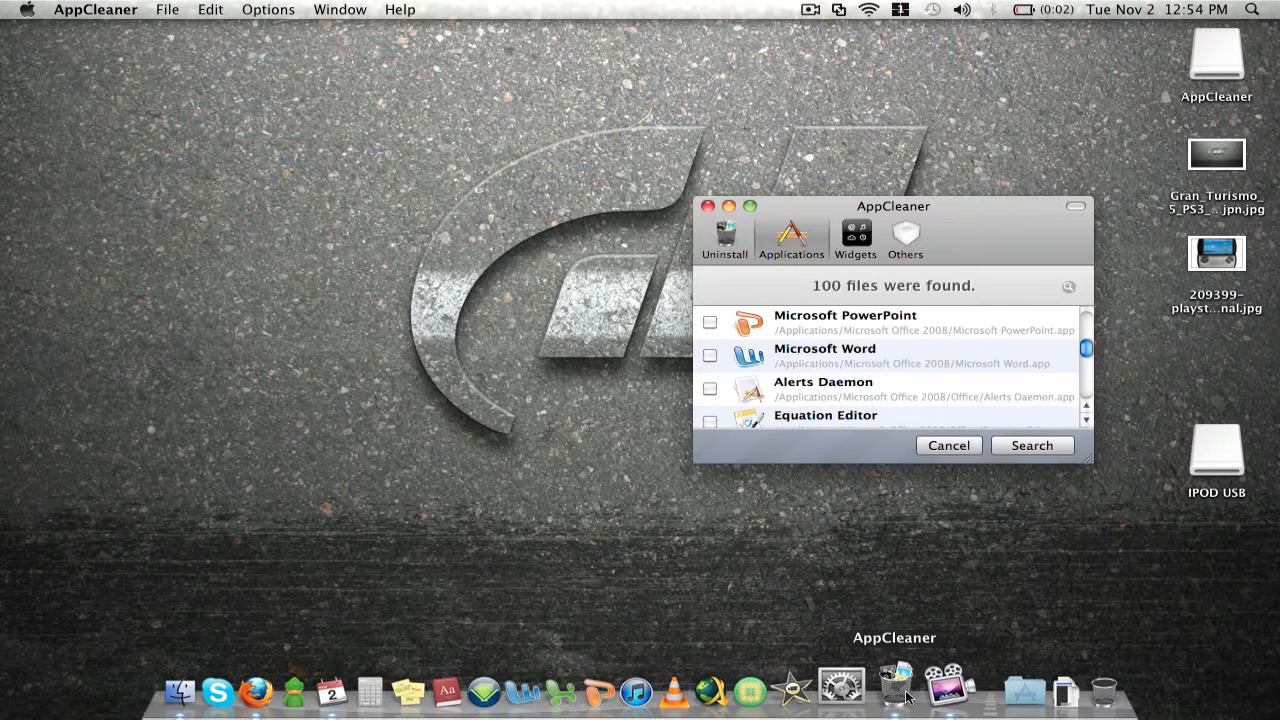
drag(892, 206, 524, 198)
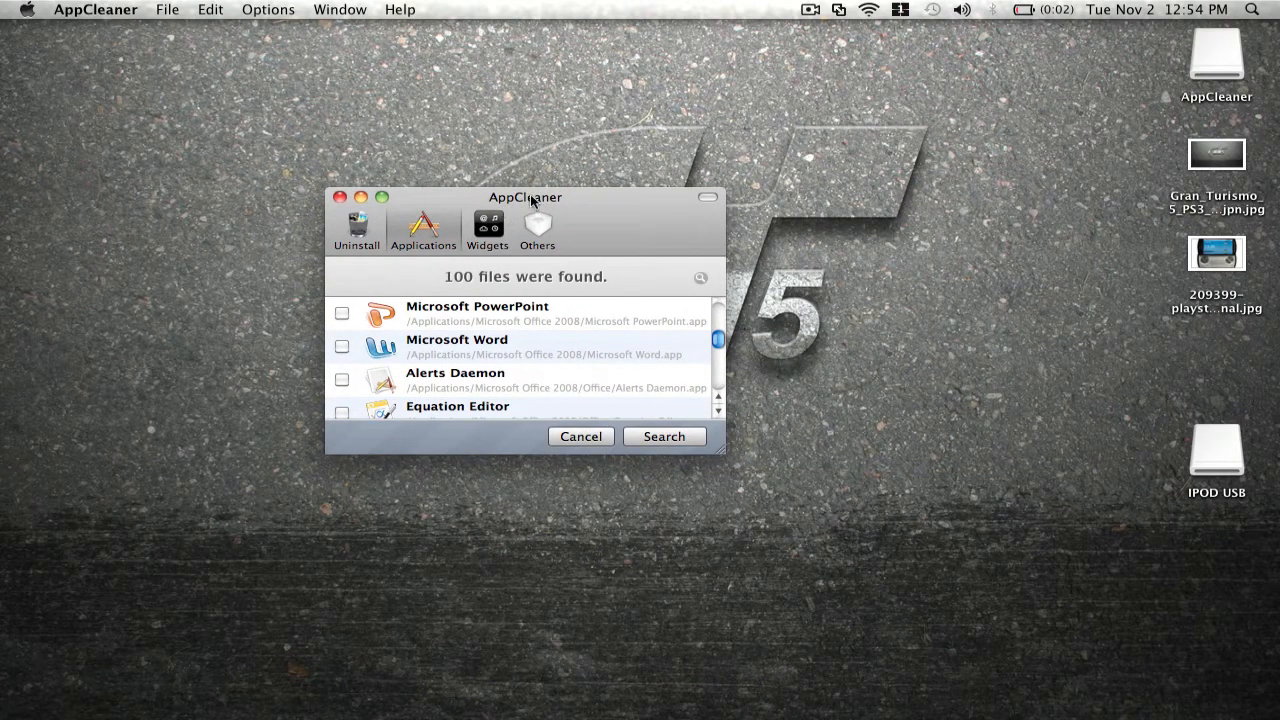
drag(524, 198, 524, 156)
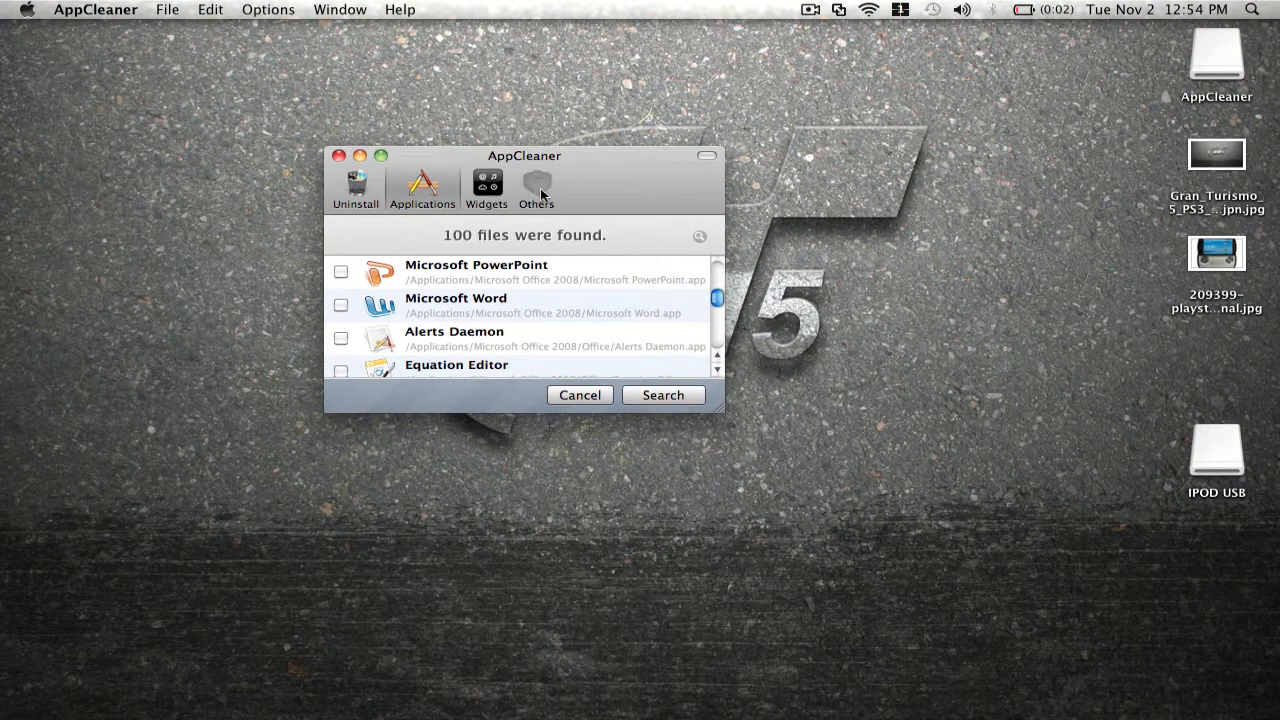
Step: Review the Others category listing 17 plugin files
click(536, 188)
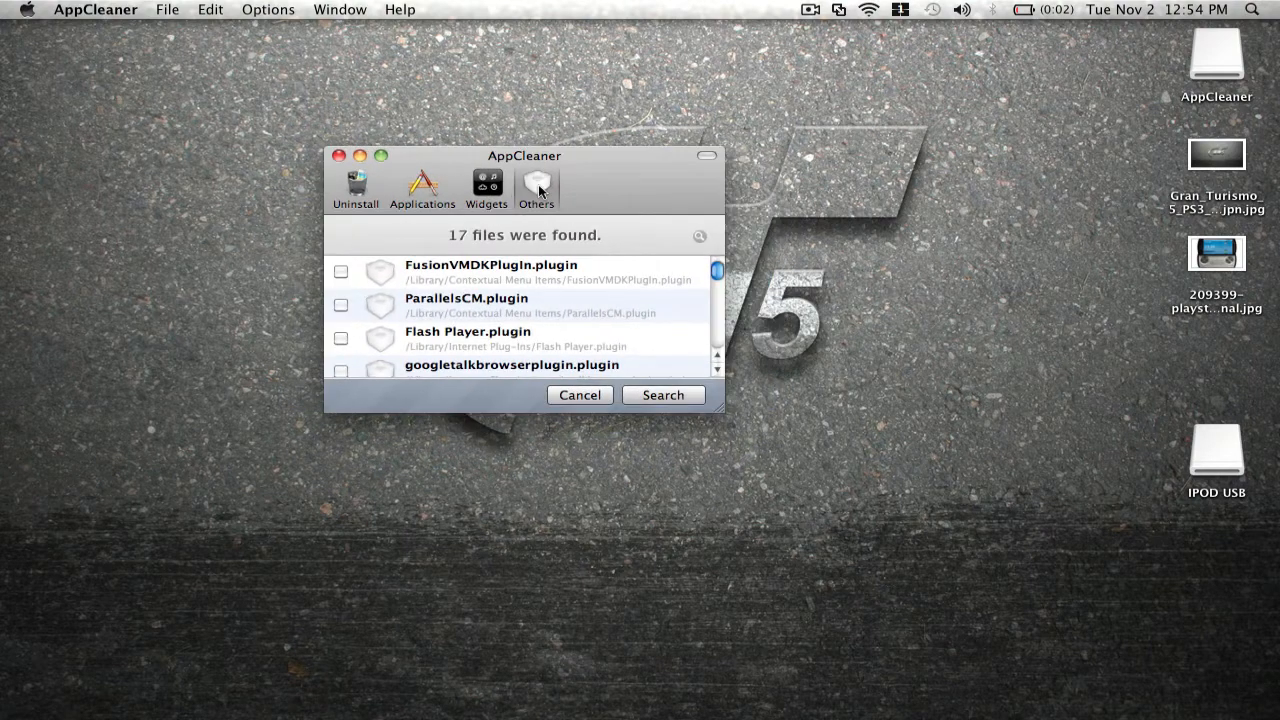
scroll(down, 3)
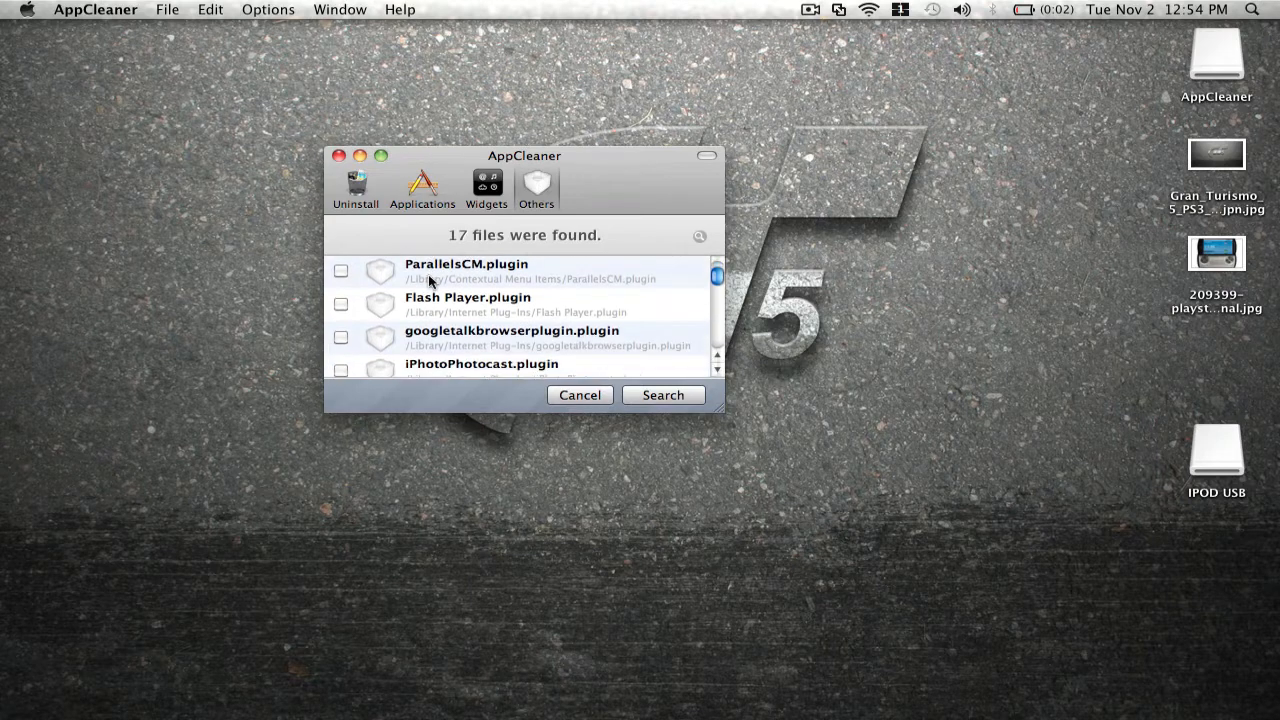
scroll(down, 3)
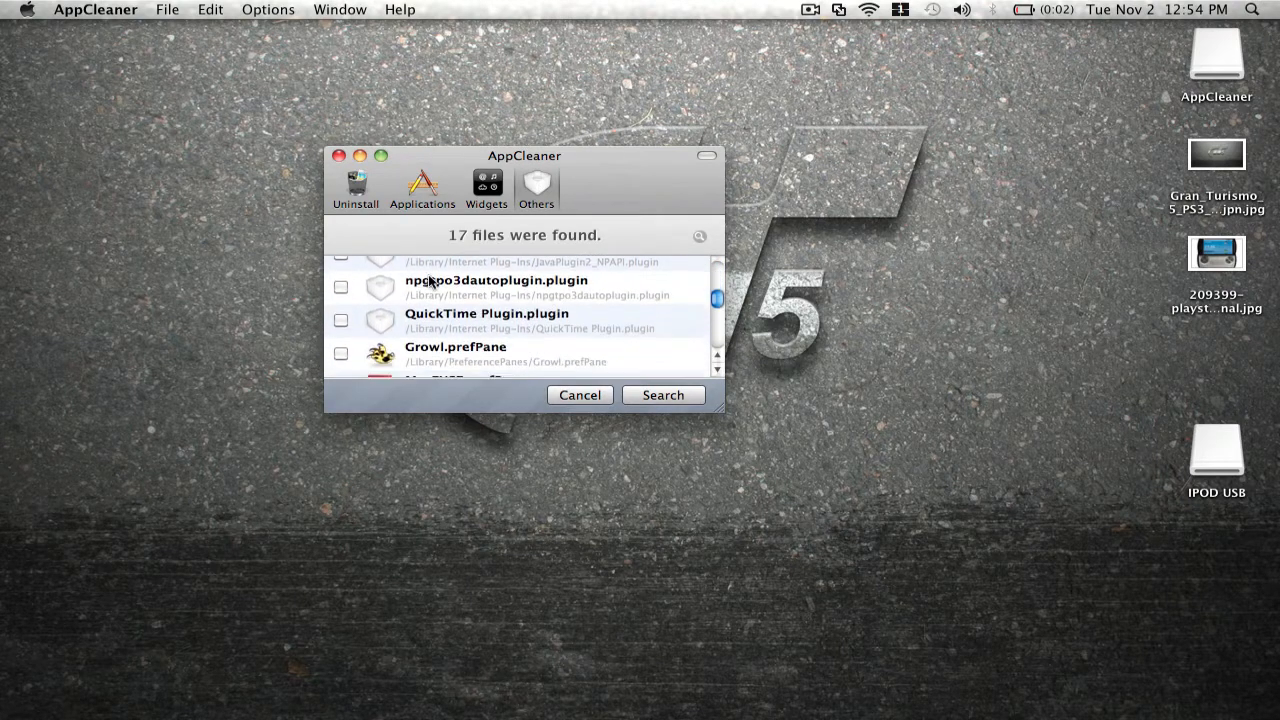
scroll(down, 3)
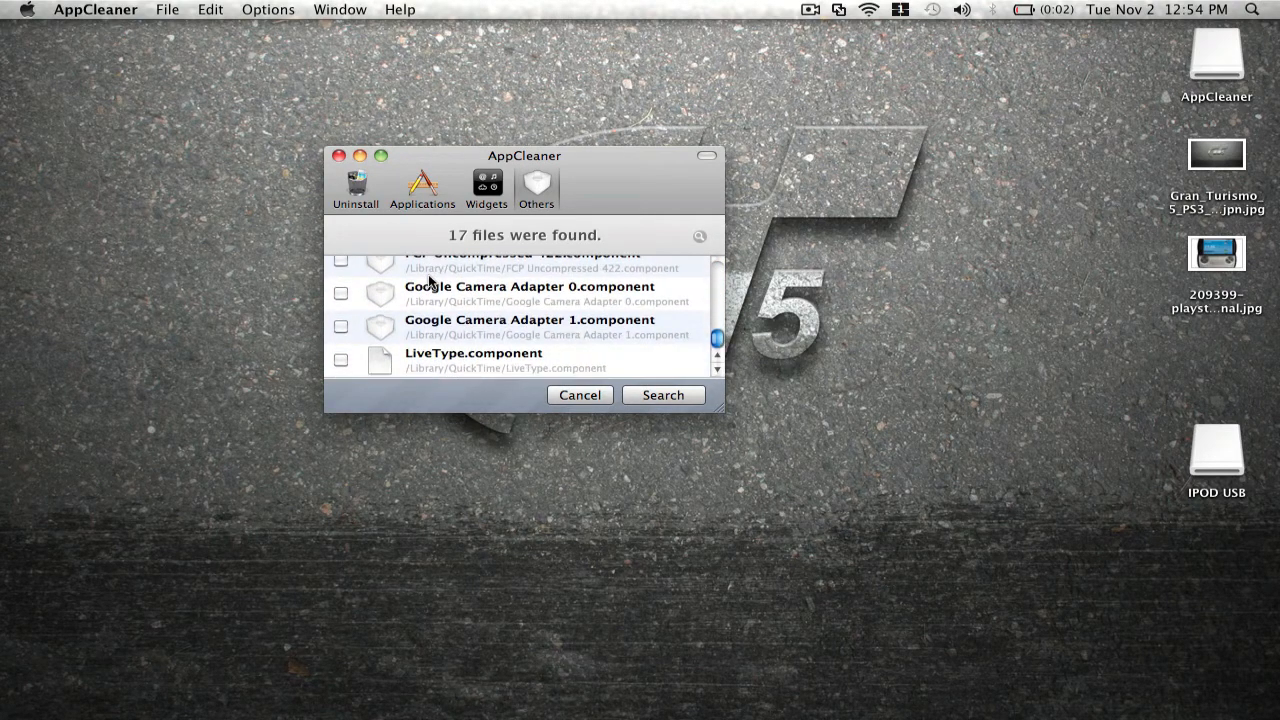
scroll(up, 3)
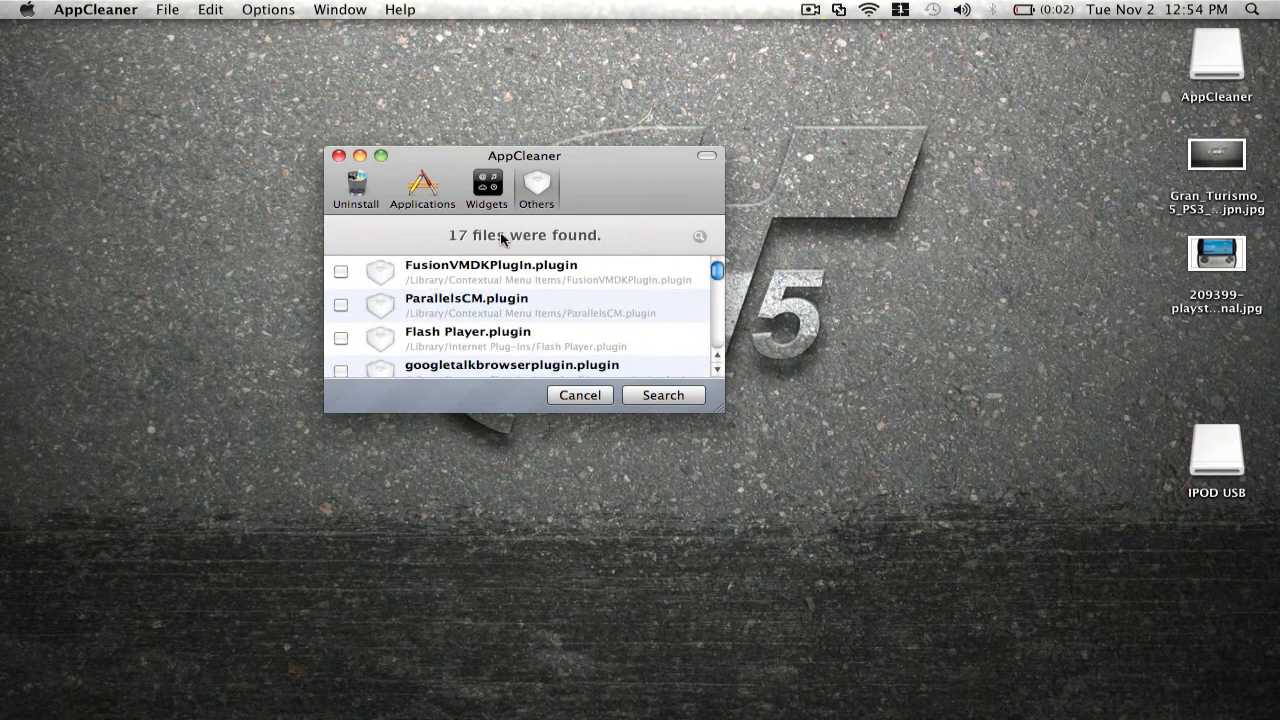
Step: Review the Widgets category listing 21 installed widgets
click(486, 188)
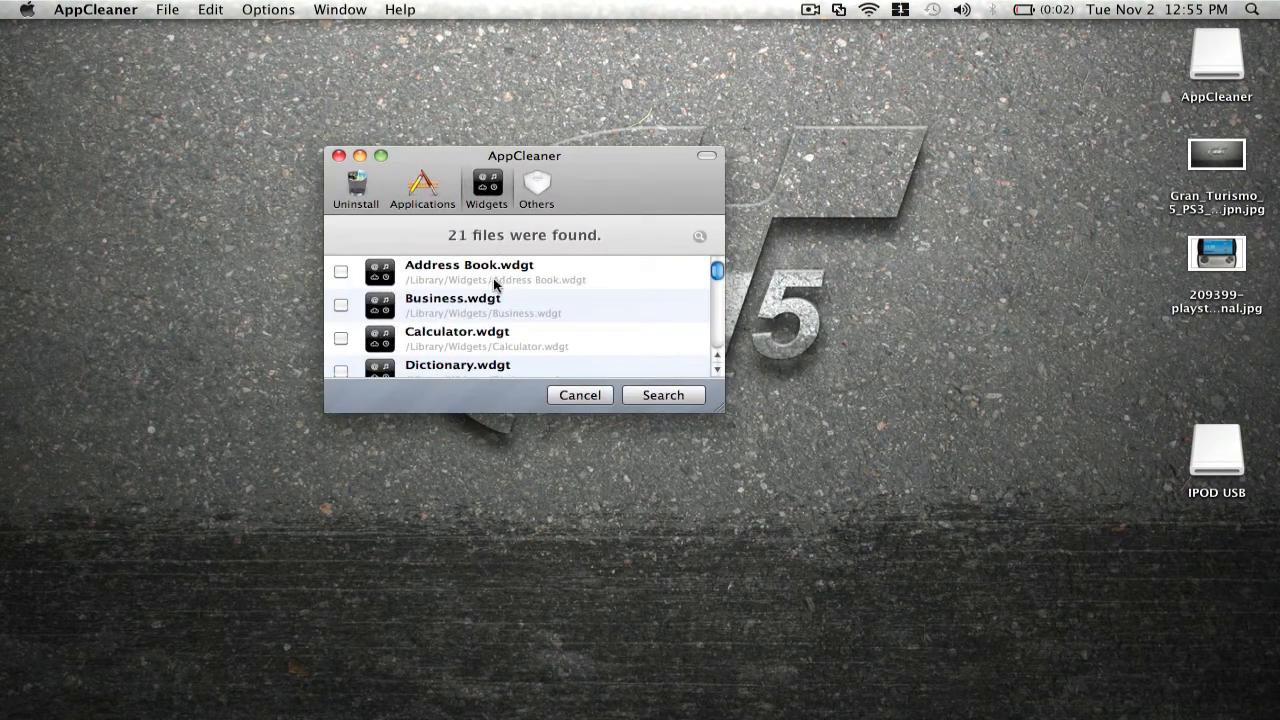
scroll(down, 3)
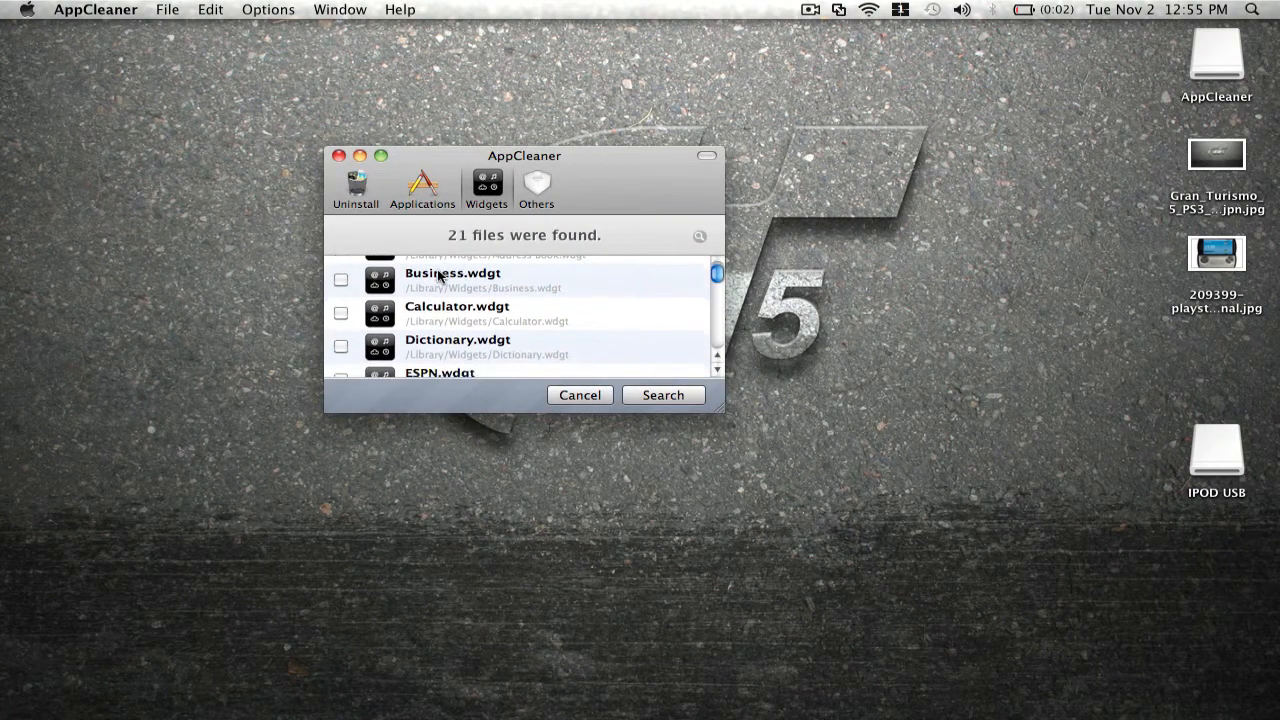
scroll(down, 3)
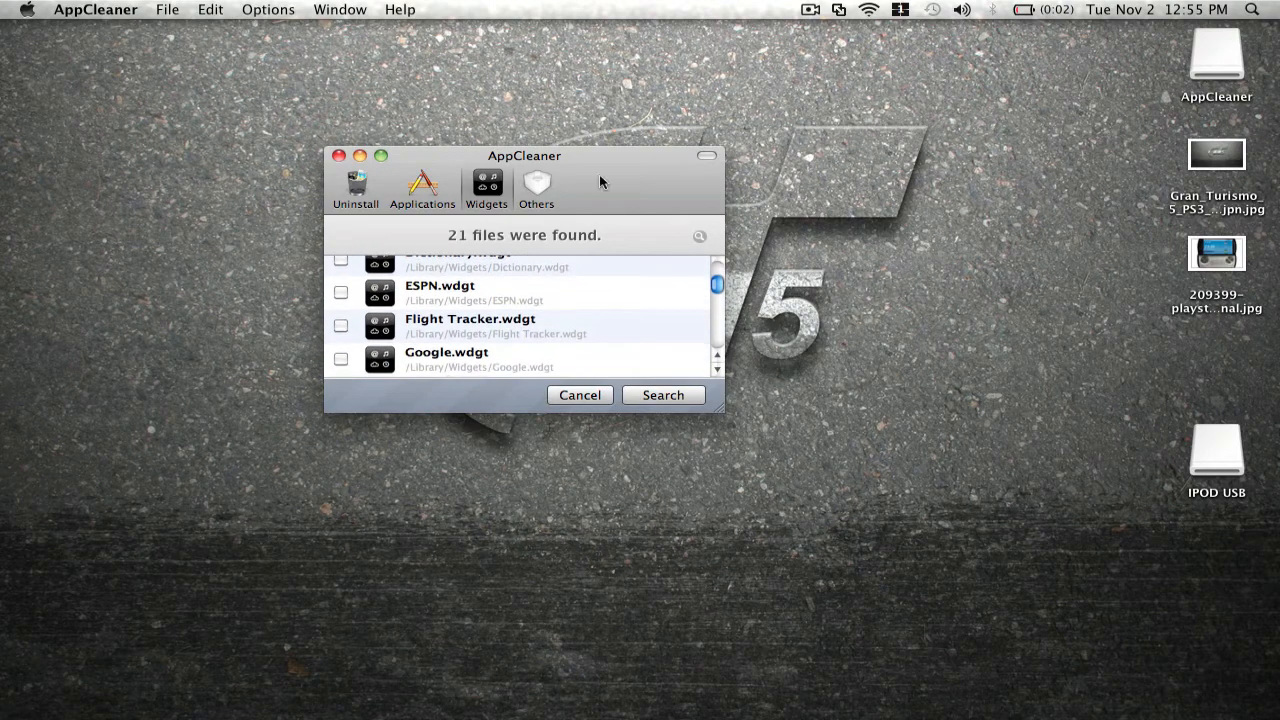
Step: Tick Microsoft Messenger for removal in the Applications list
click(422, 188)
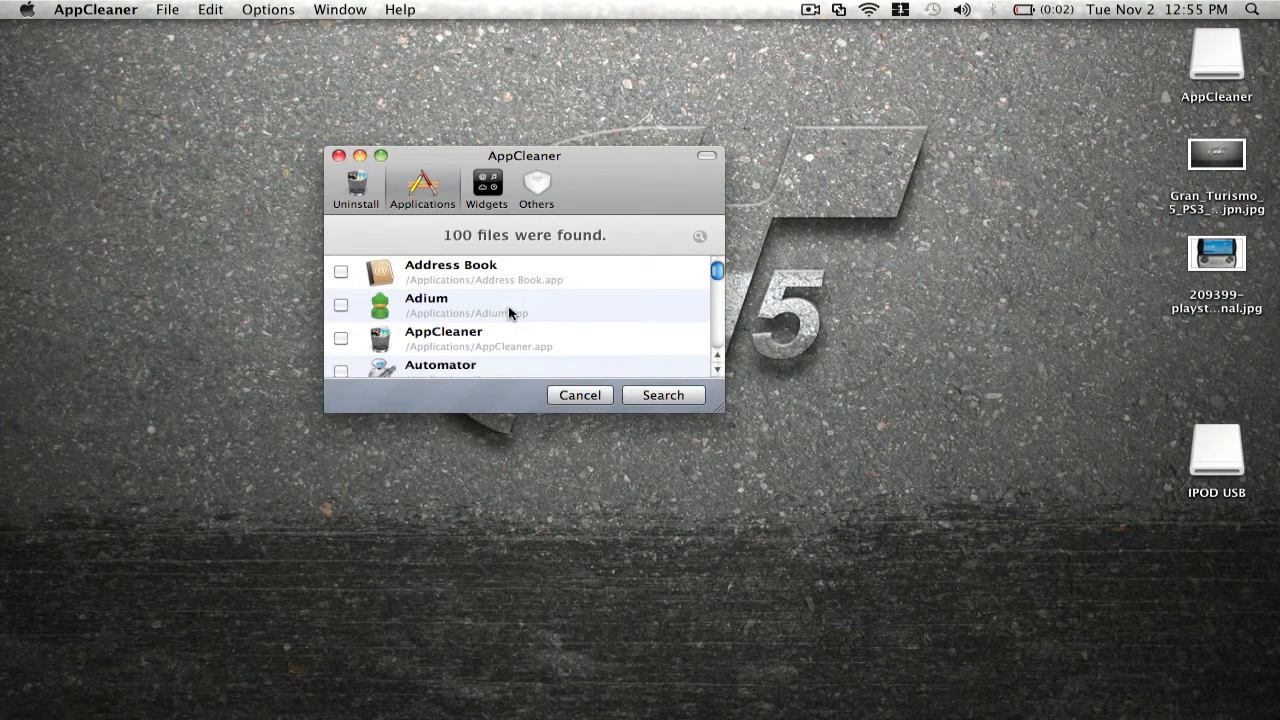
scroll(down, 3)
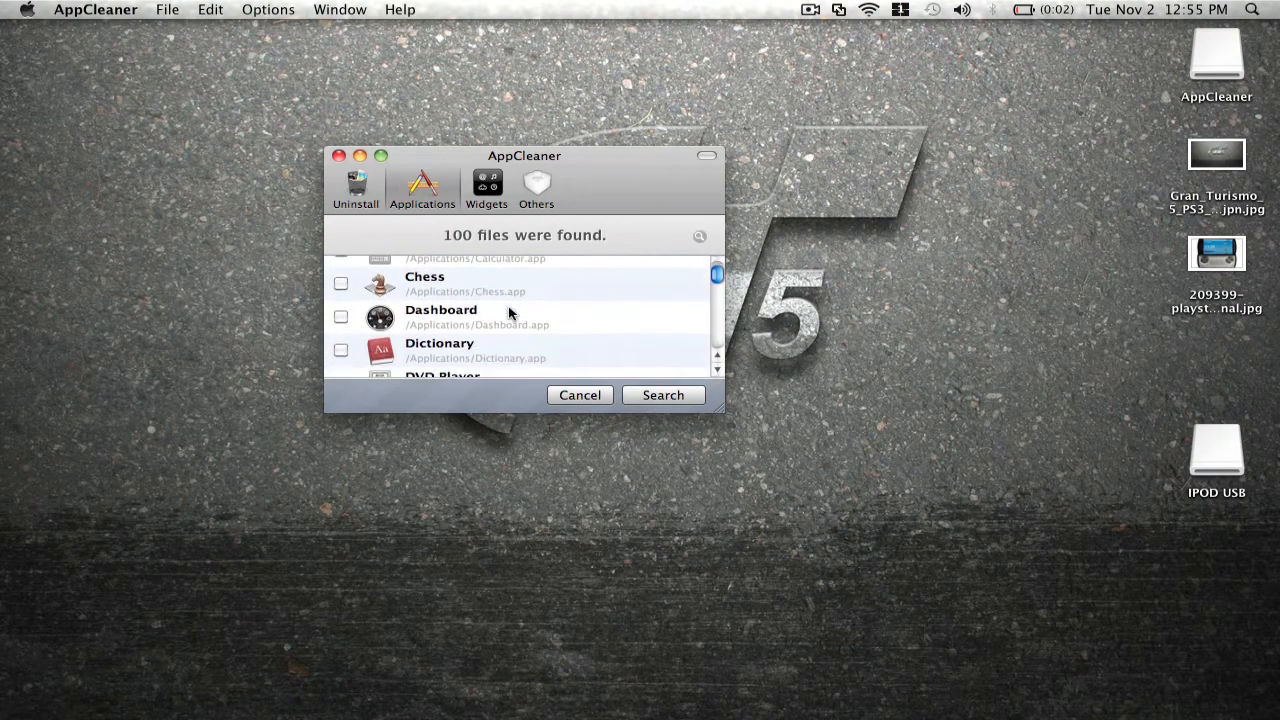
scroll(down, 3)
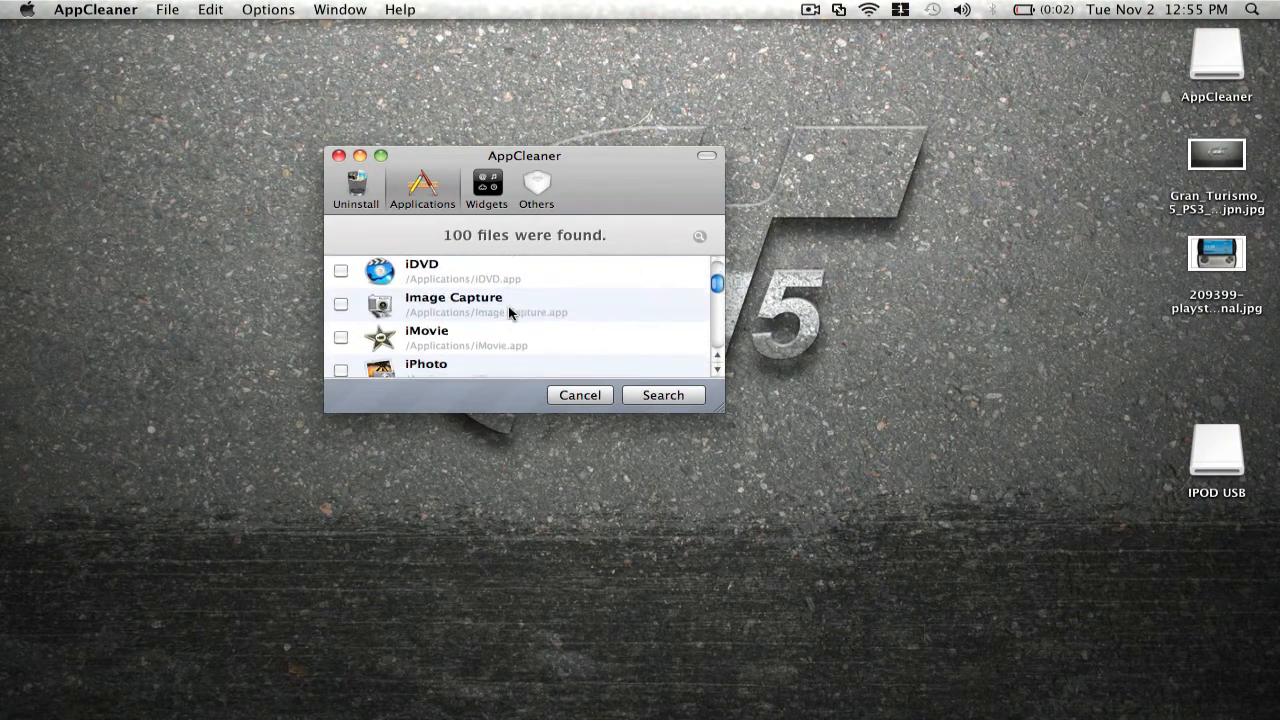
scroll(down, 3)
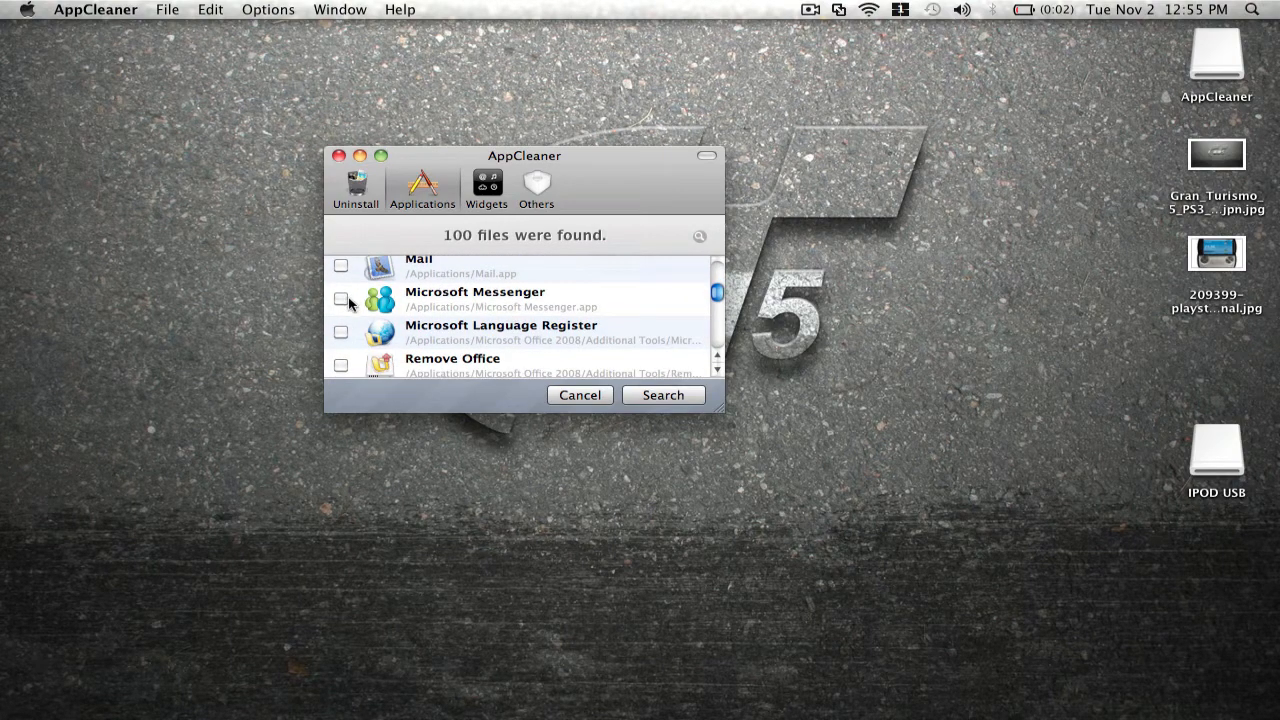
click(340, 298)
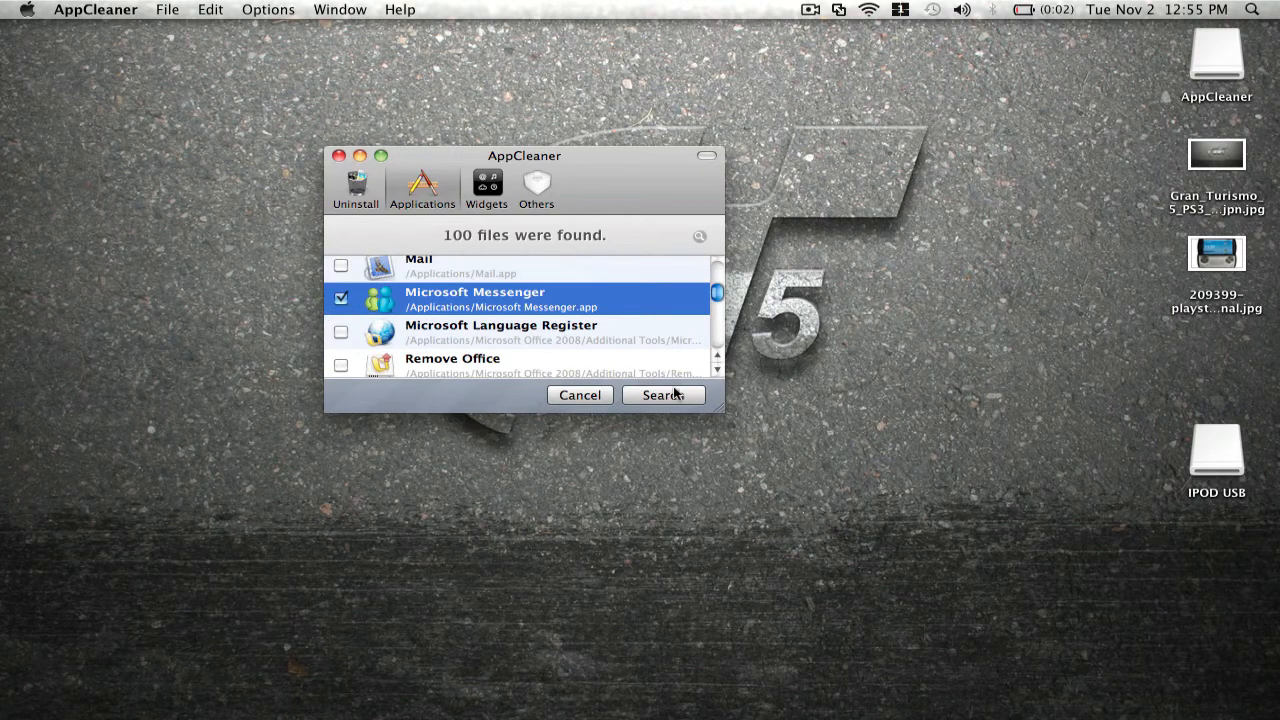
Step: Search for Microsoft Messenger's files, finding the app and com.microsoft.Messenger.plist
click(664, 394)
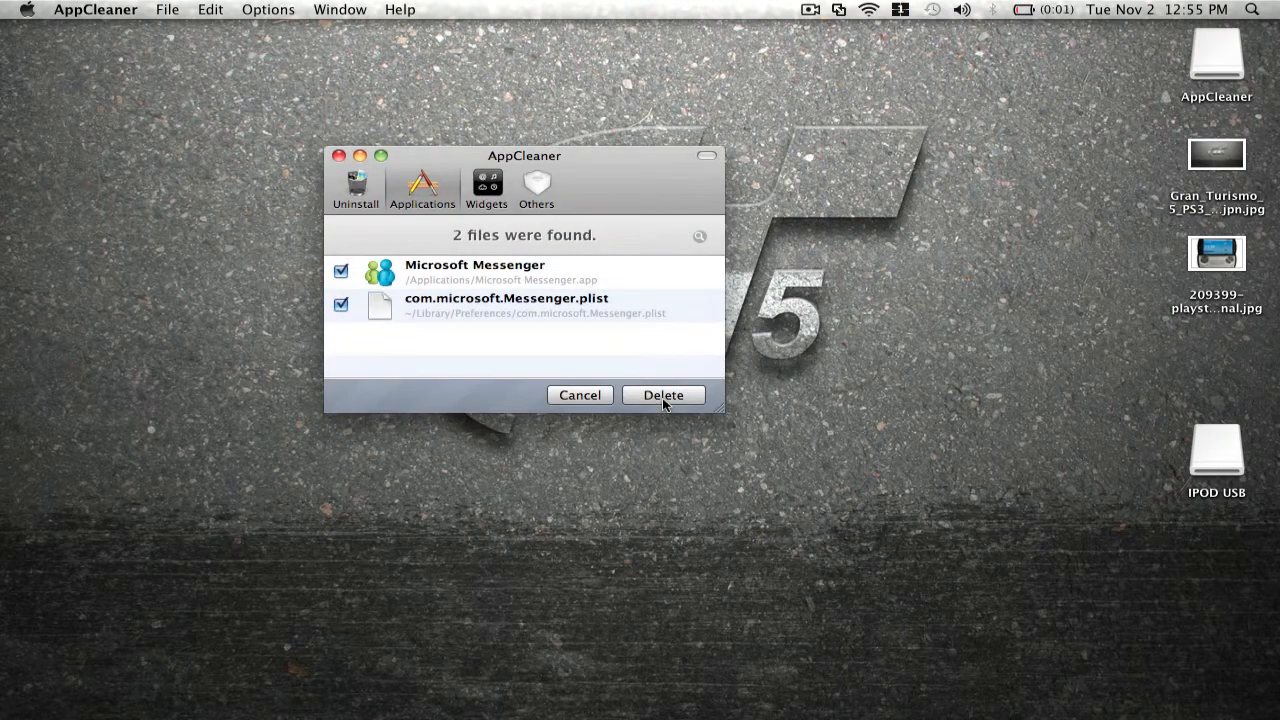
mouse_move(370, 304)
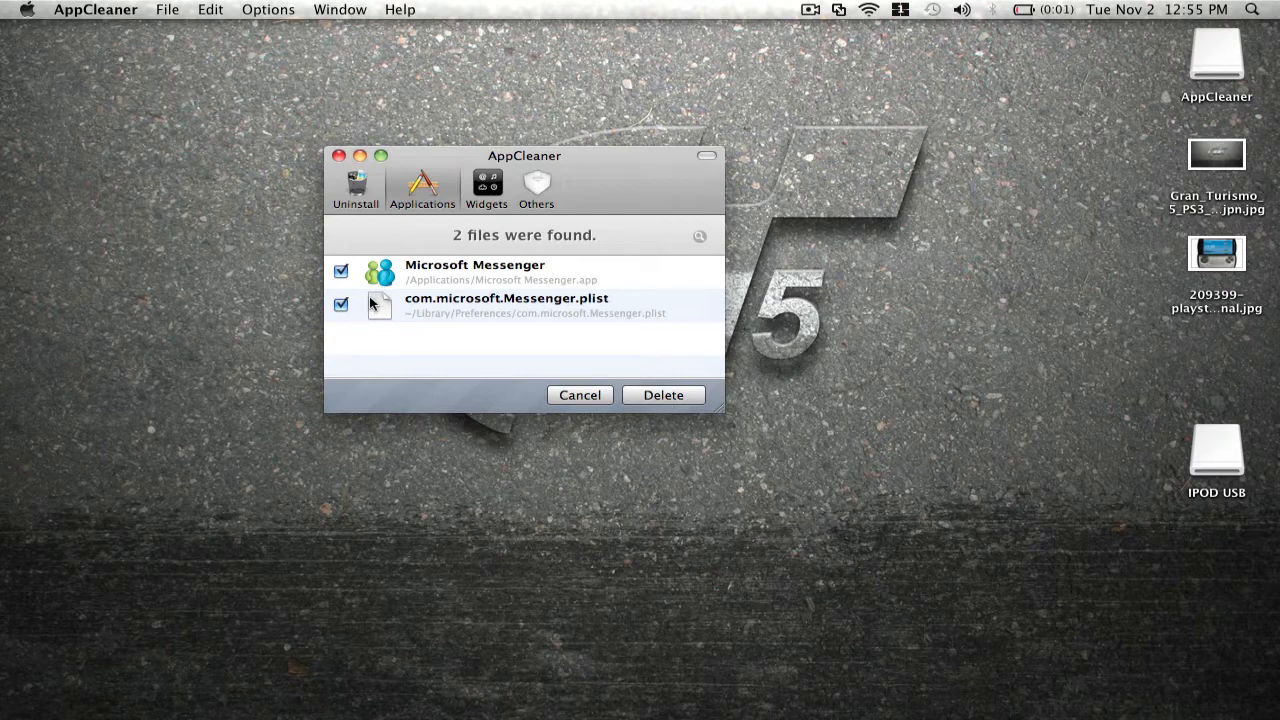
mouse_move(454, 288)
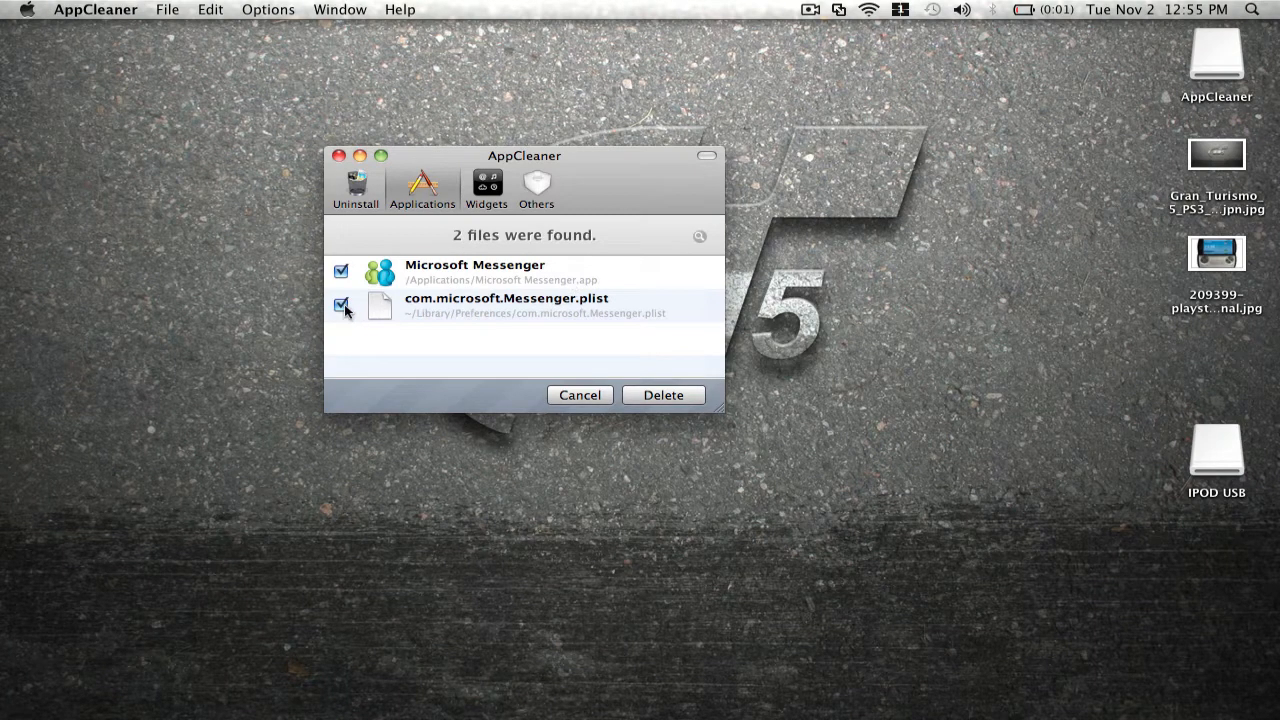
mouse_move(744, 408)
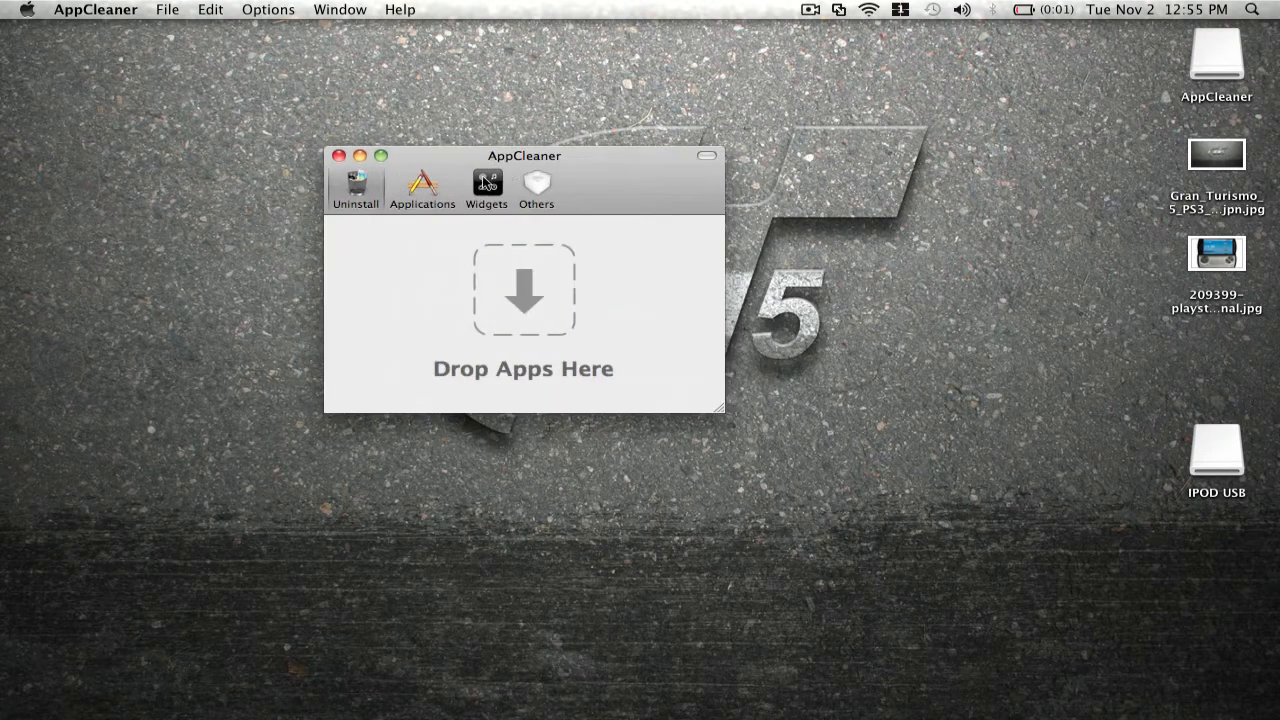
Step: Drop Microsoft Messenger from the Applications folder onto AppCleaner, finding its app and plist
drag(524, 156, 376, 156)
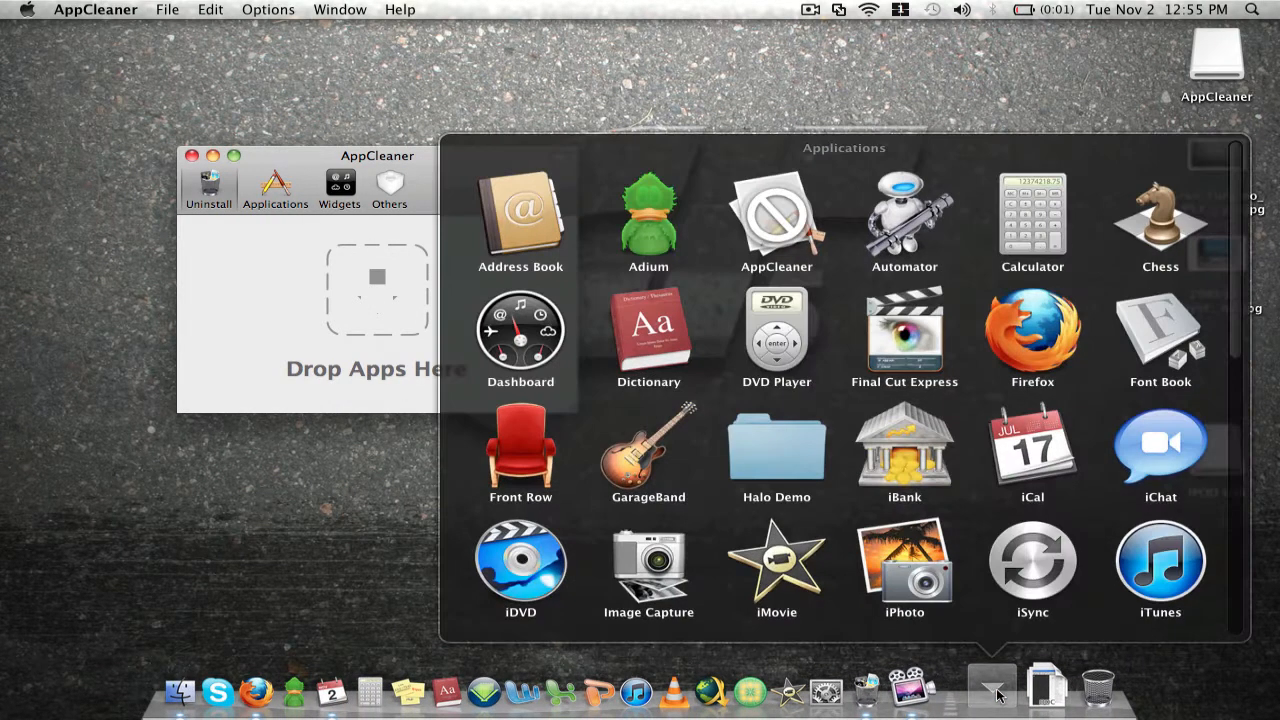
scroll(down, 3)
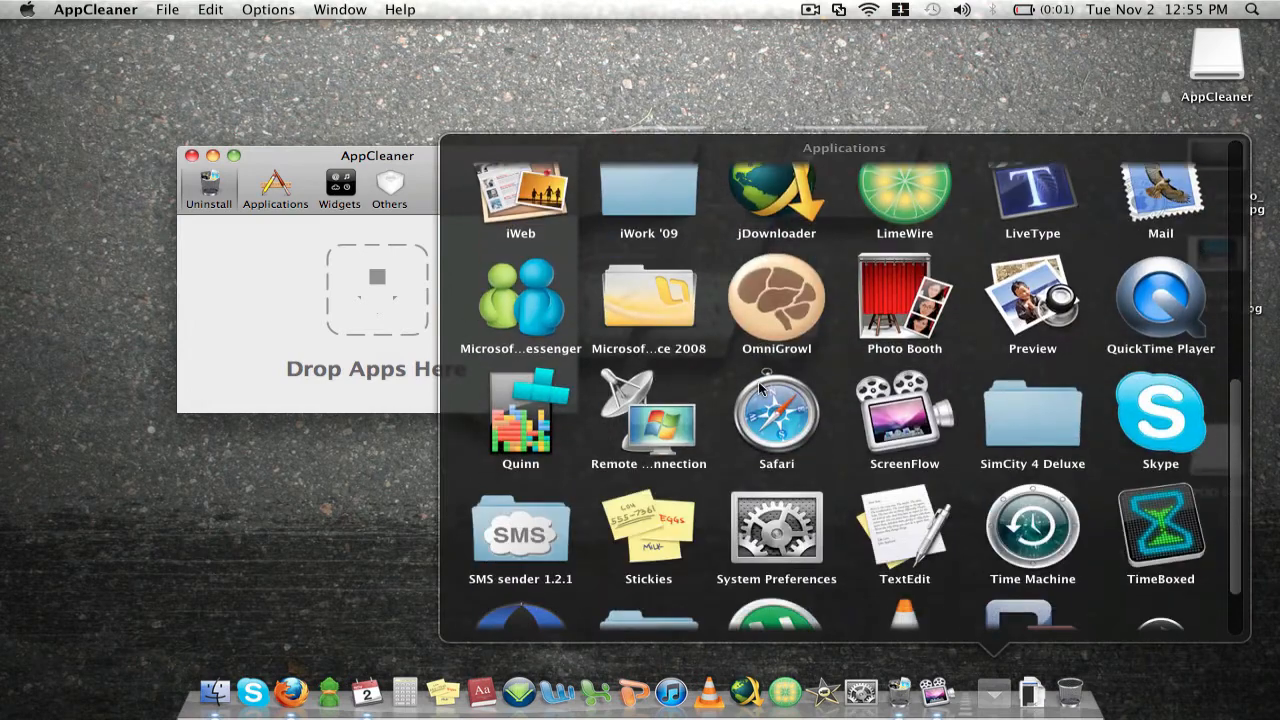
drag(520, 300, 376, 290)
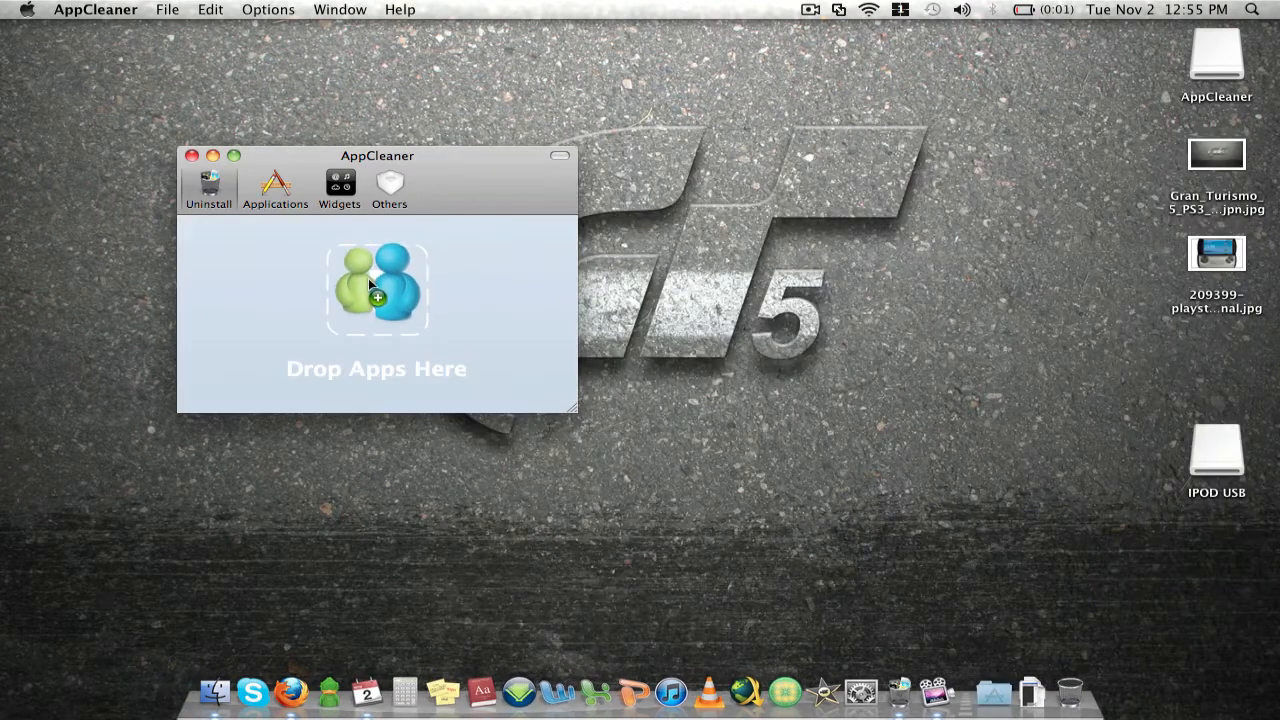
drag(370, 284, 376, 290)
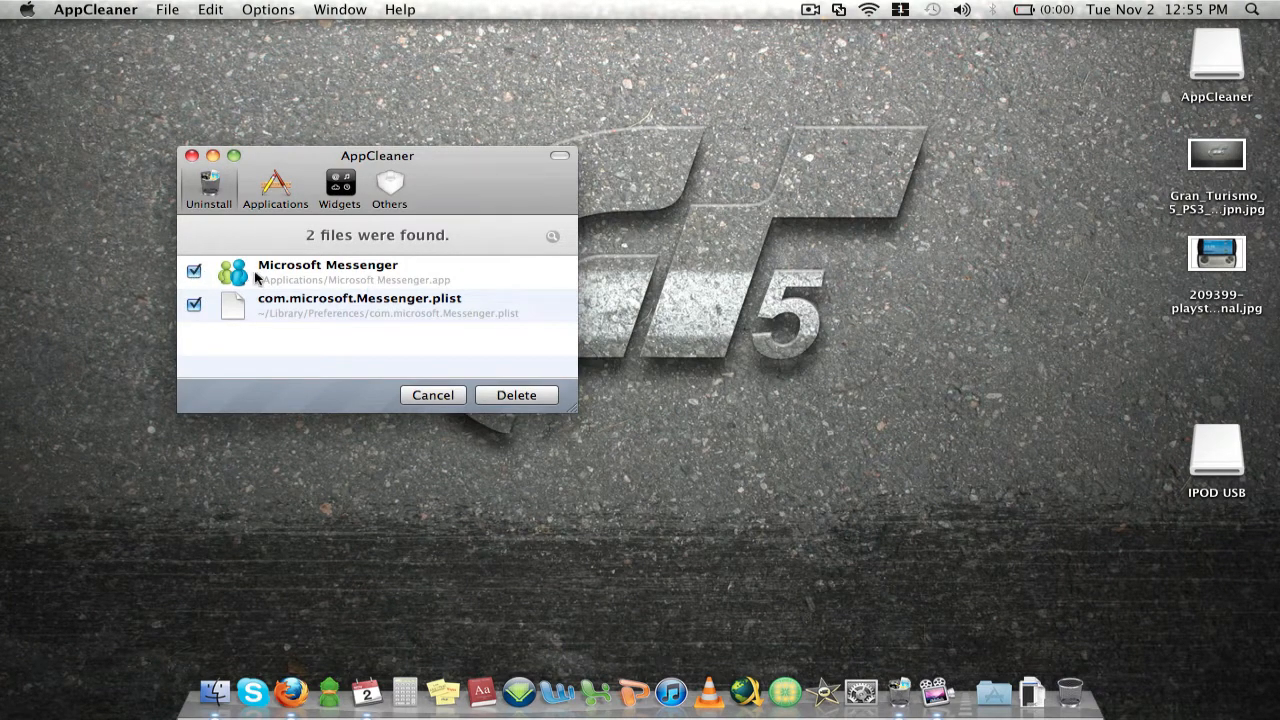
Step: Delete Microsoft Messenger and com.microsoft.Messenger.plist, moving both to the Trash
click(358, 304)
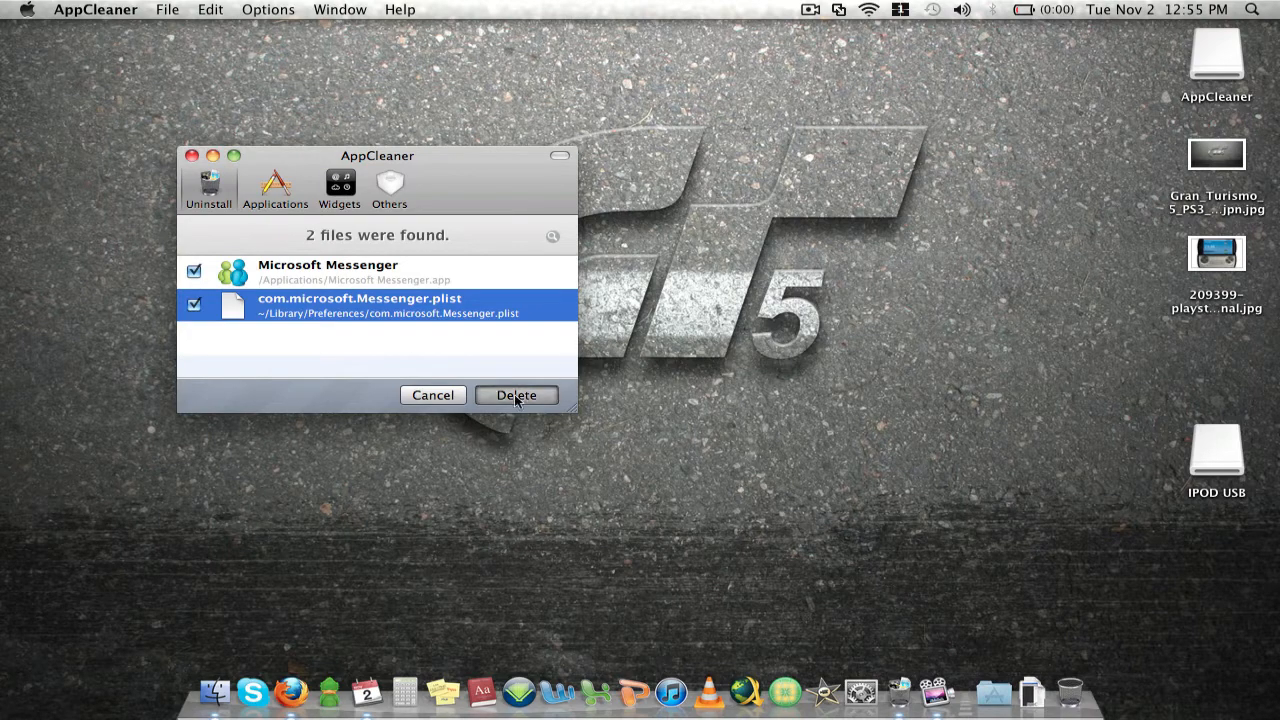
click(516, 396)
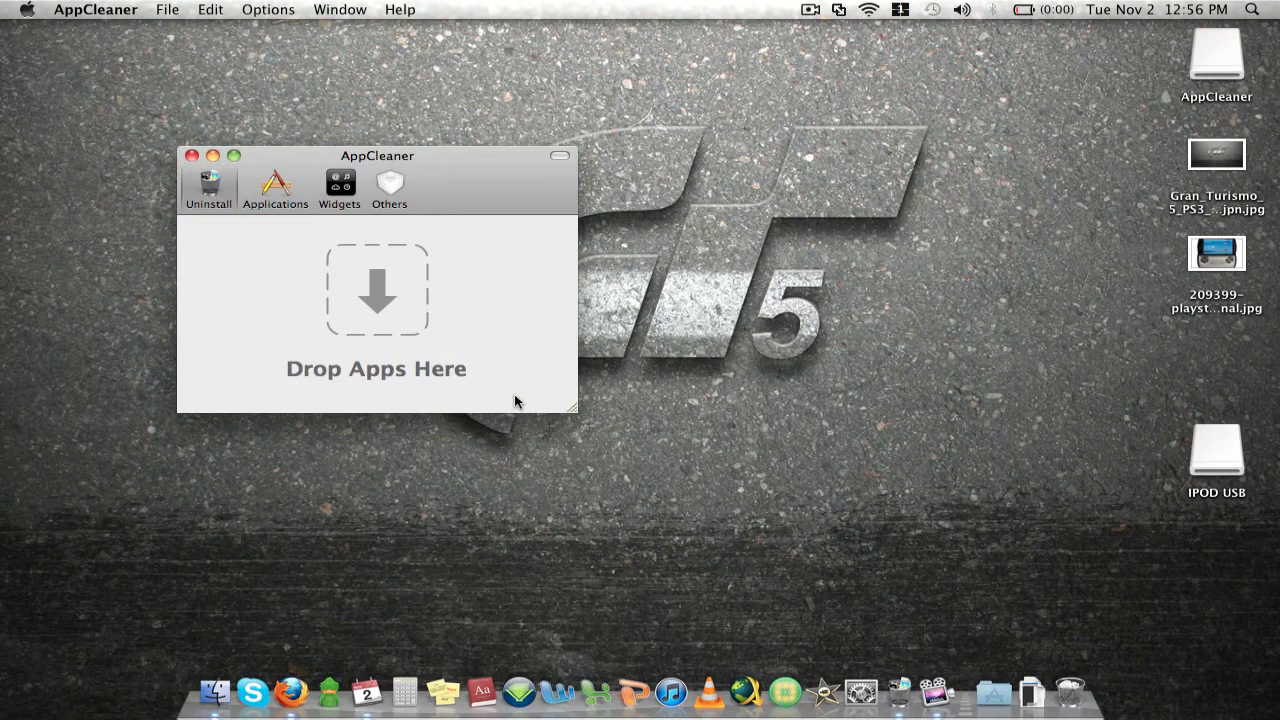
mouse_move(1004, 652)
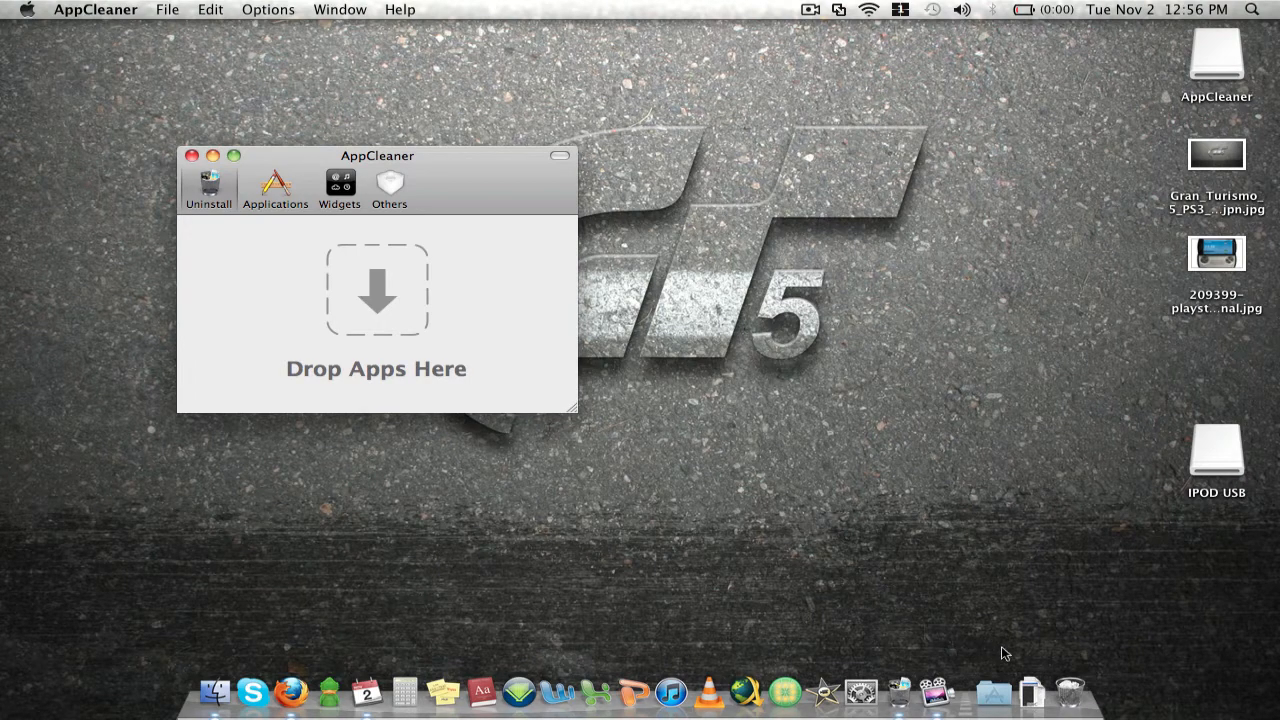
Step: Empty the Trash holding Microsoft Messenger and its plist
click(192, 156)
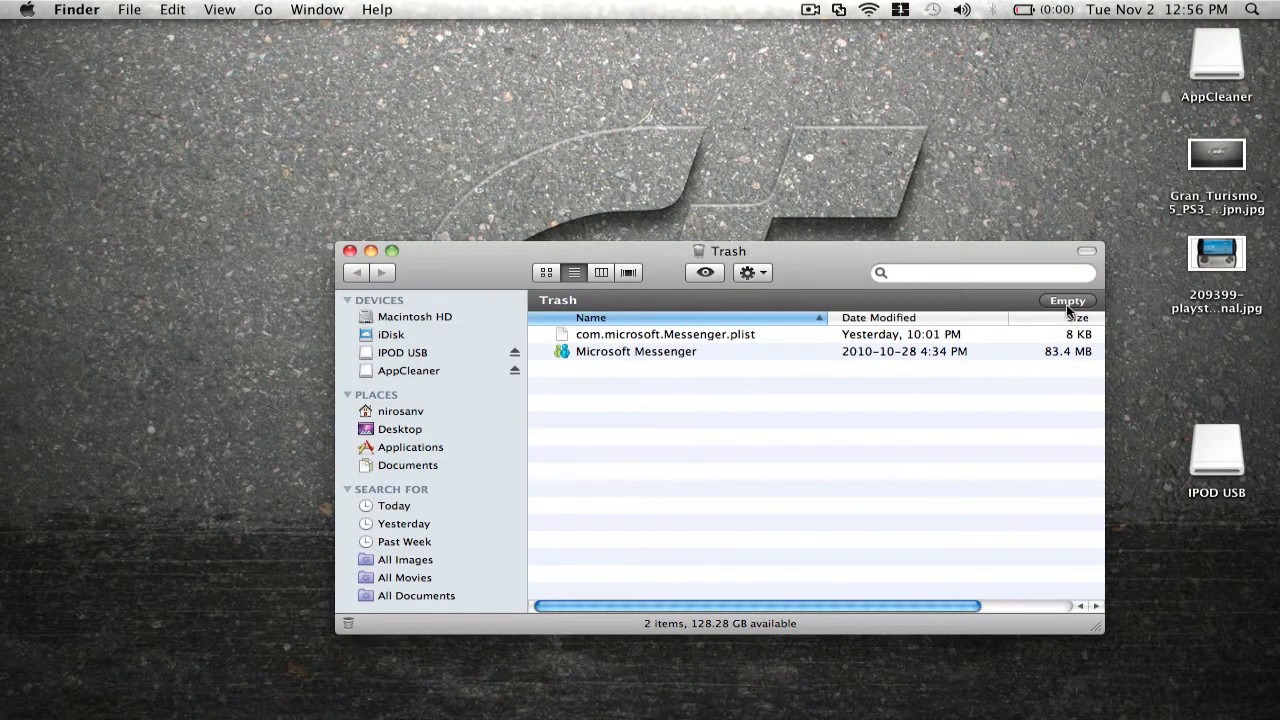
click(350, 252)
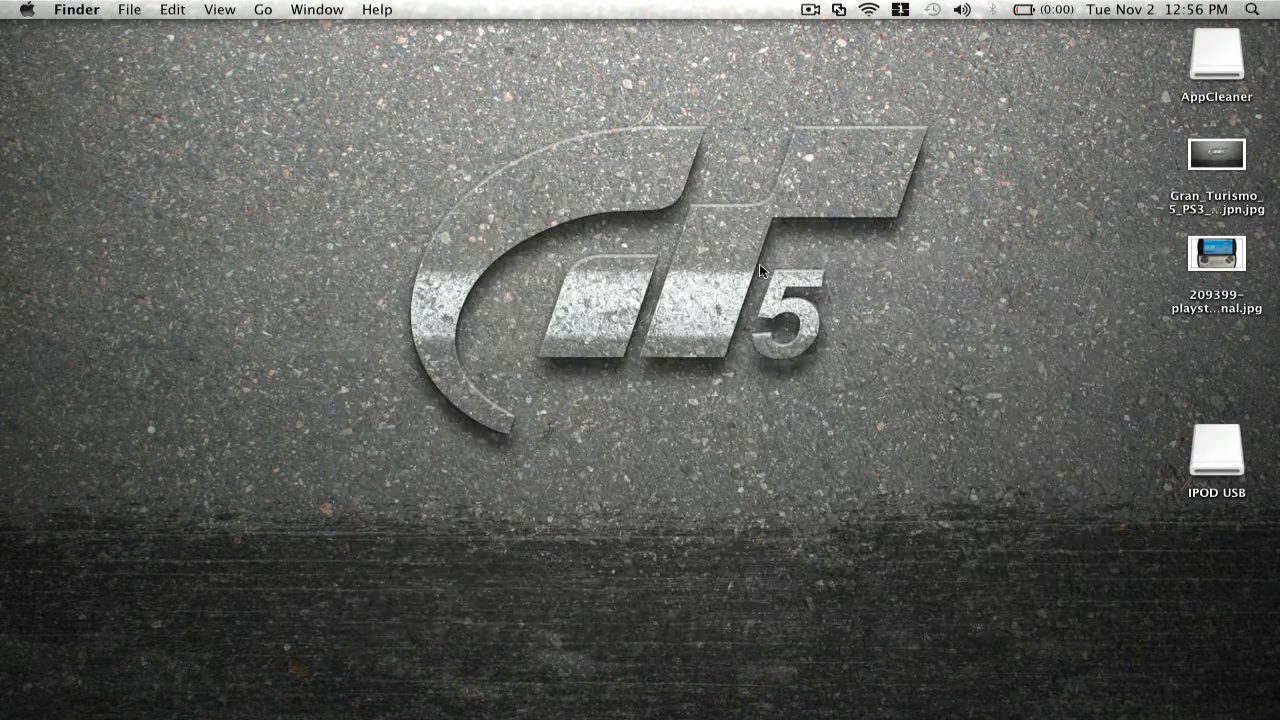
mouse_move(868, 390)
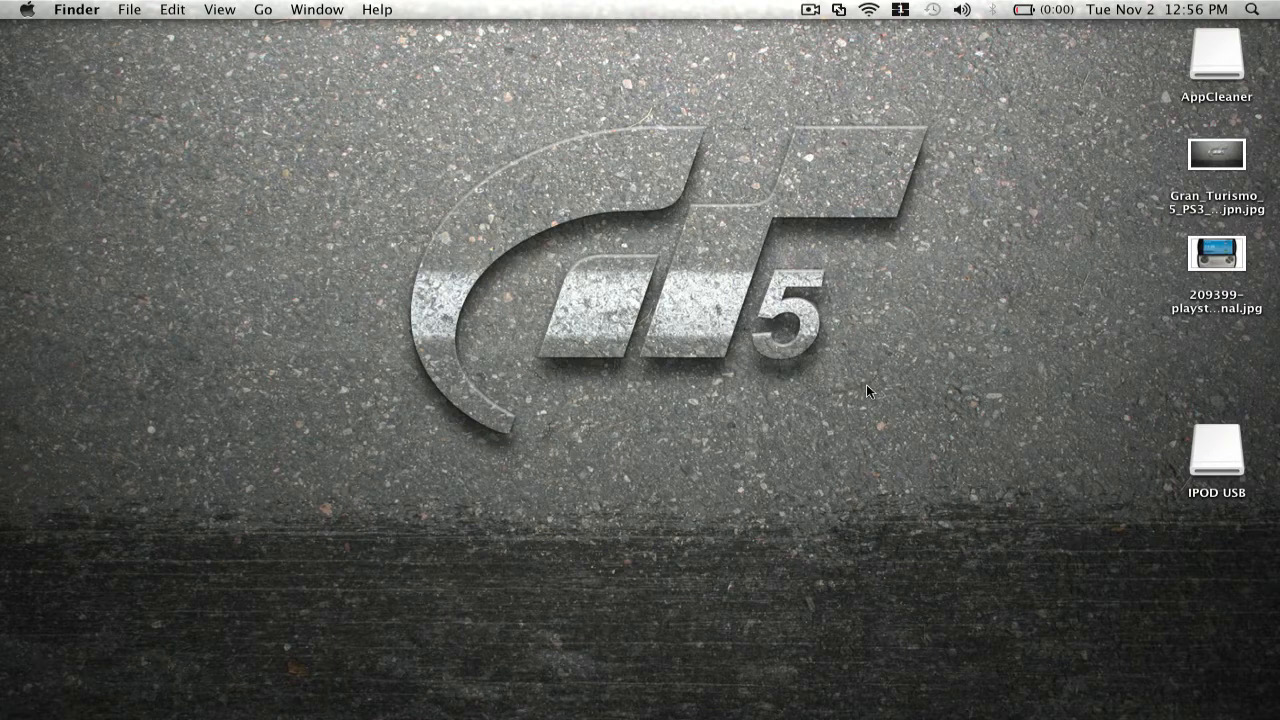